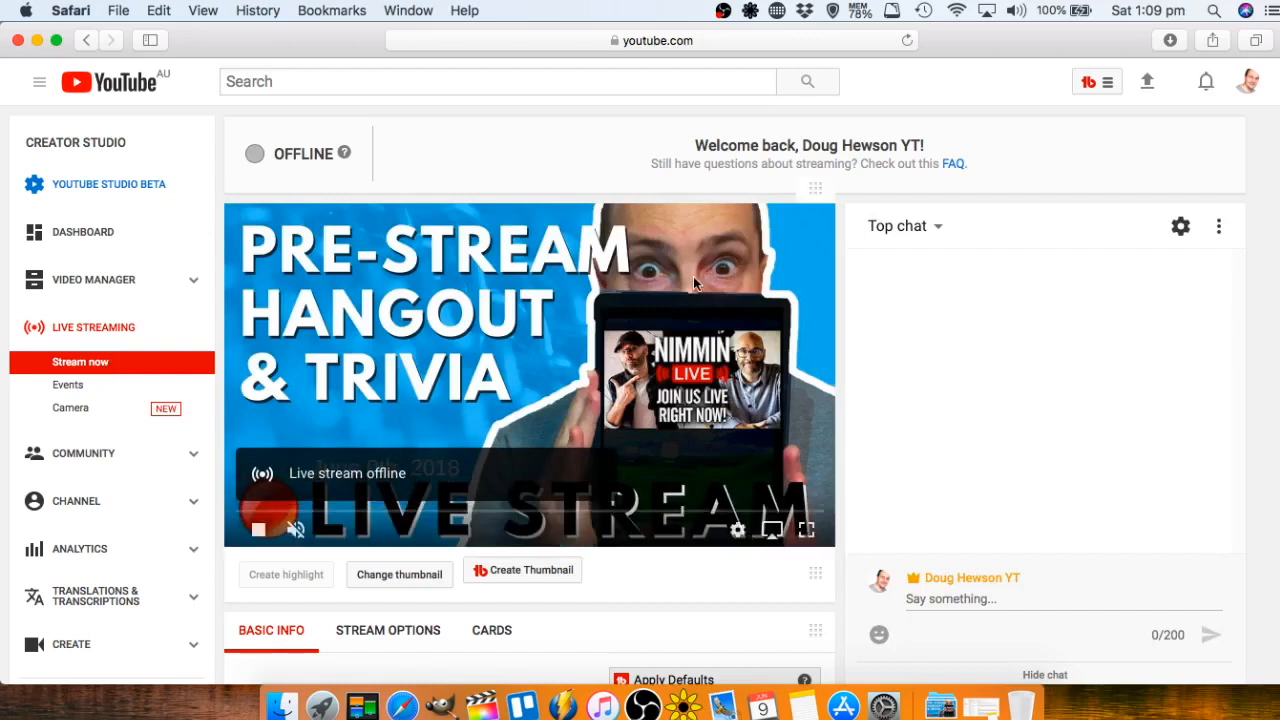
mouse_move(688, 292)
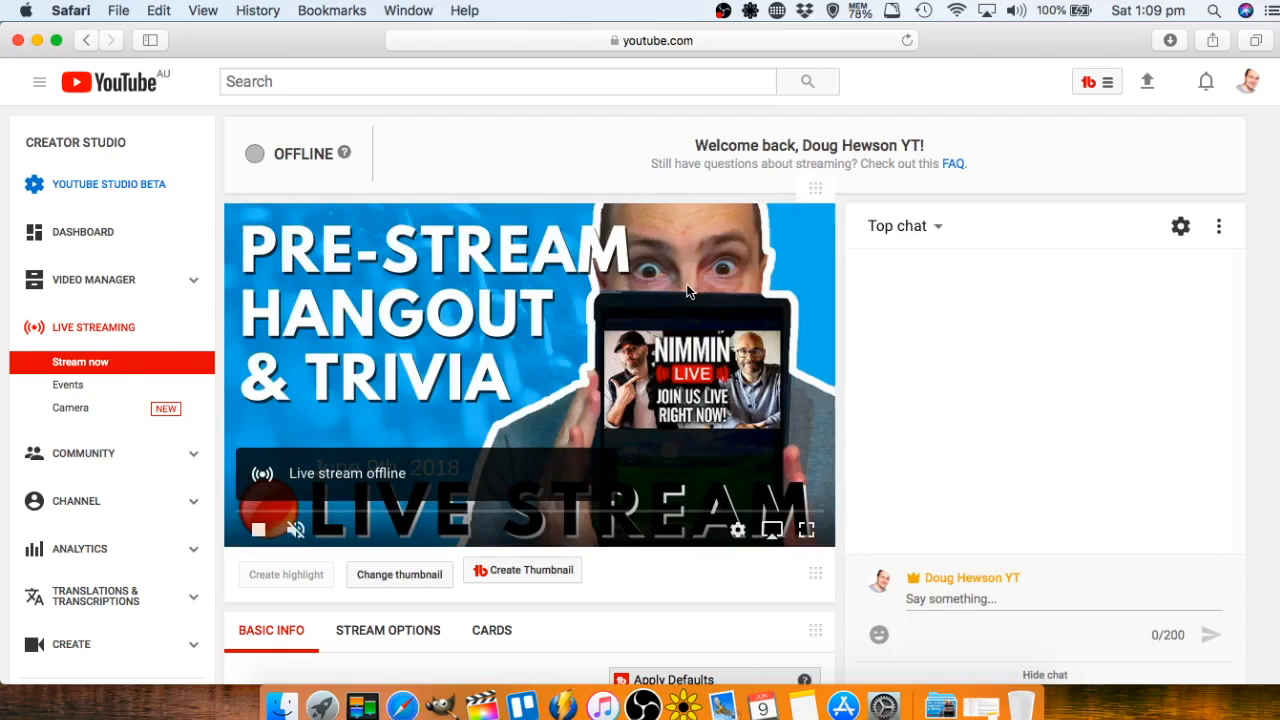
Change the stream's privacy from Unlisted to Public and let the changes save.
scroll(down, 3)
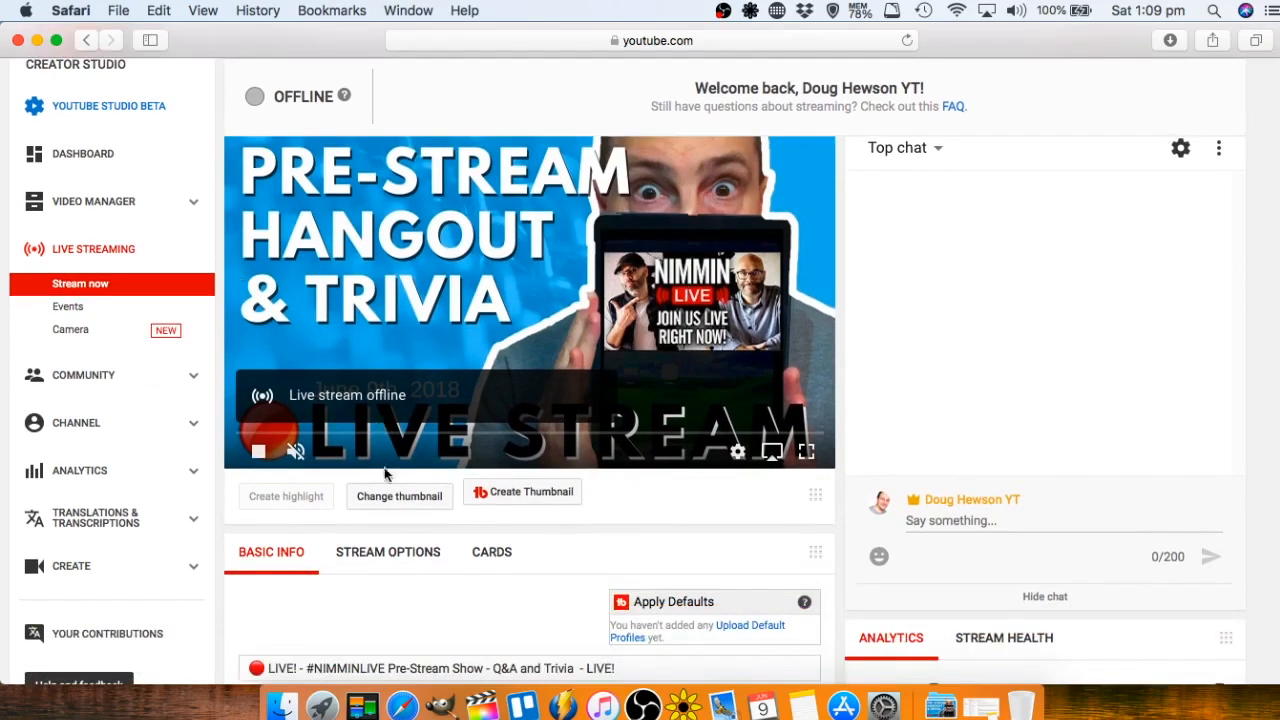
click(400, 496)
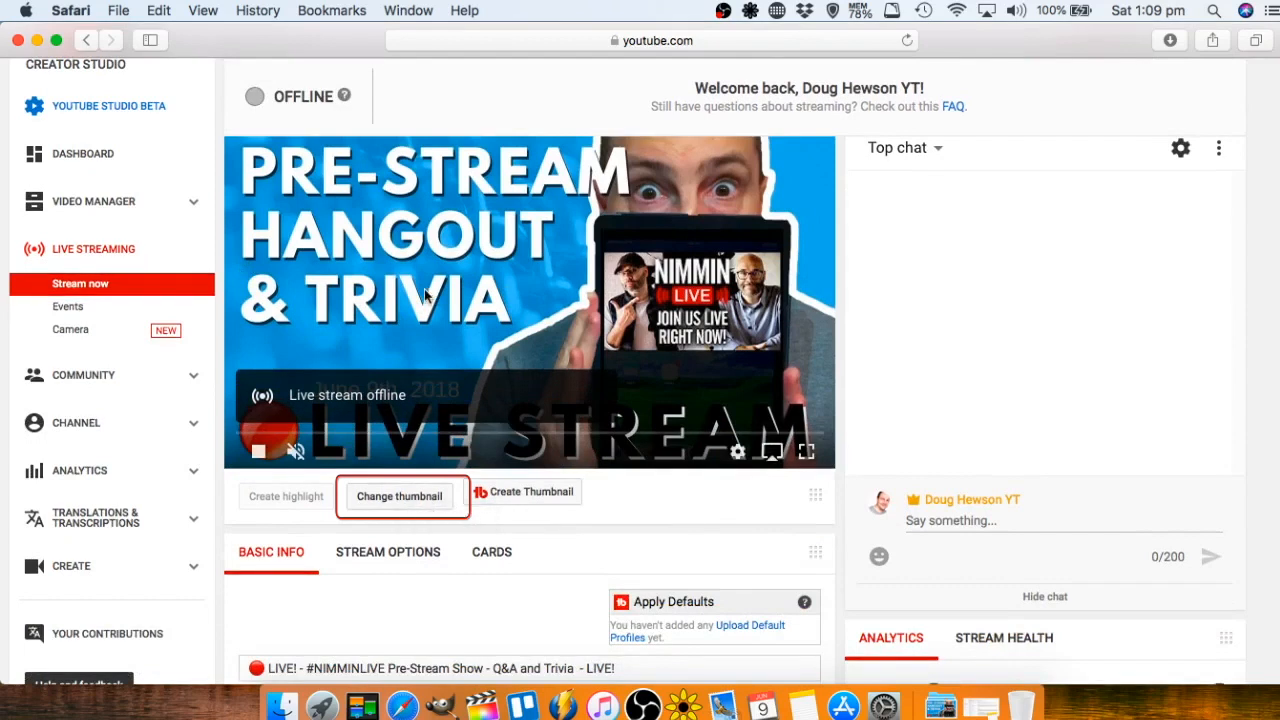
mouse_move(632, 164)
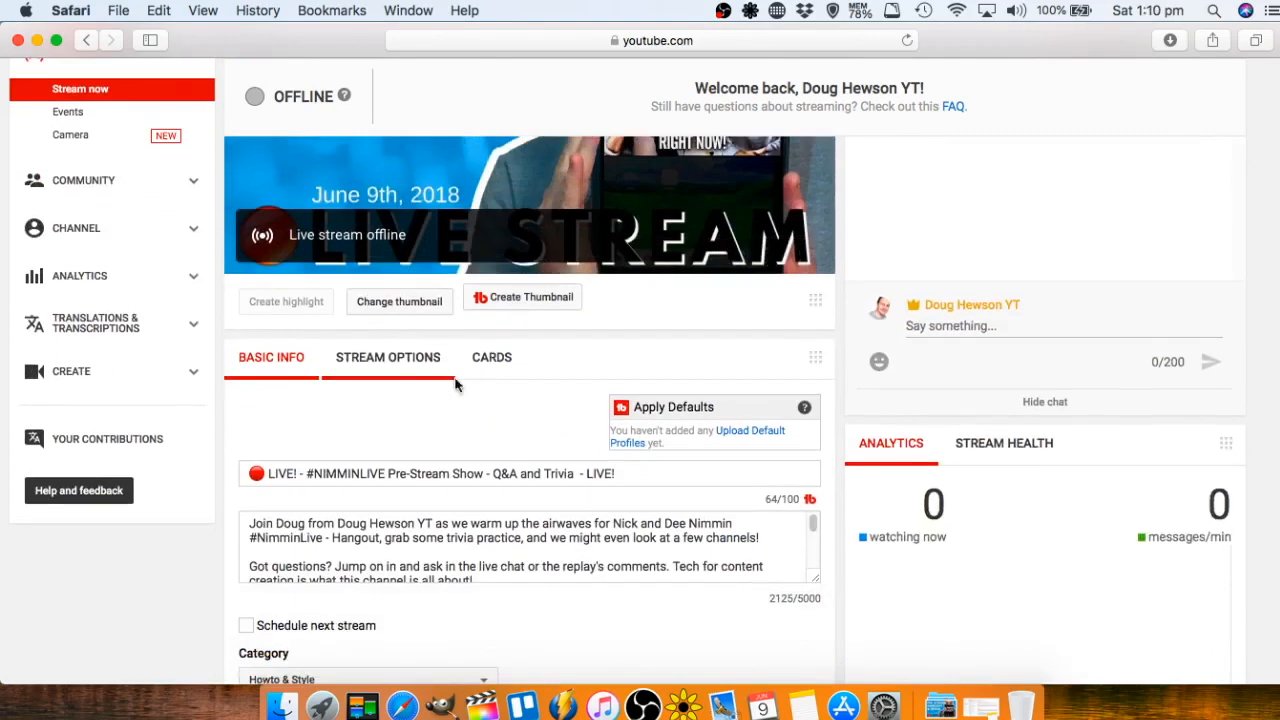
scroll(down, 3)
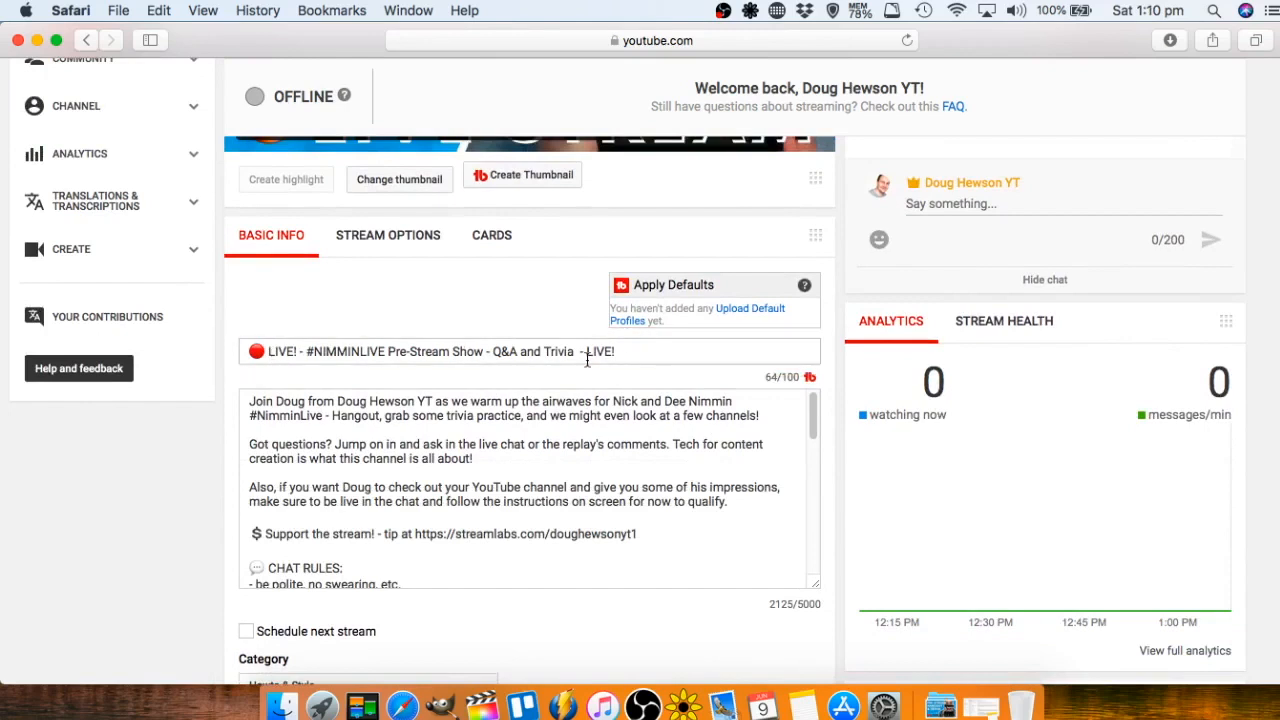
click(500, 470)
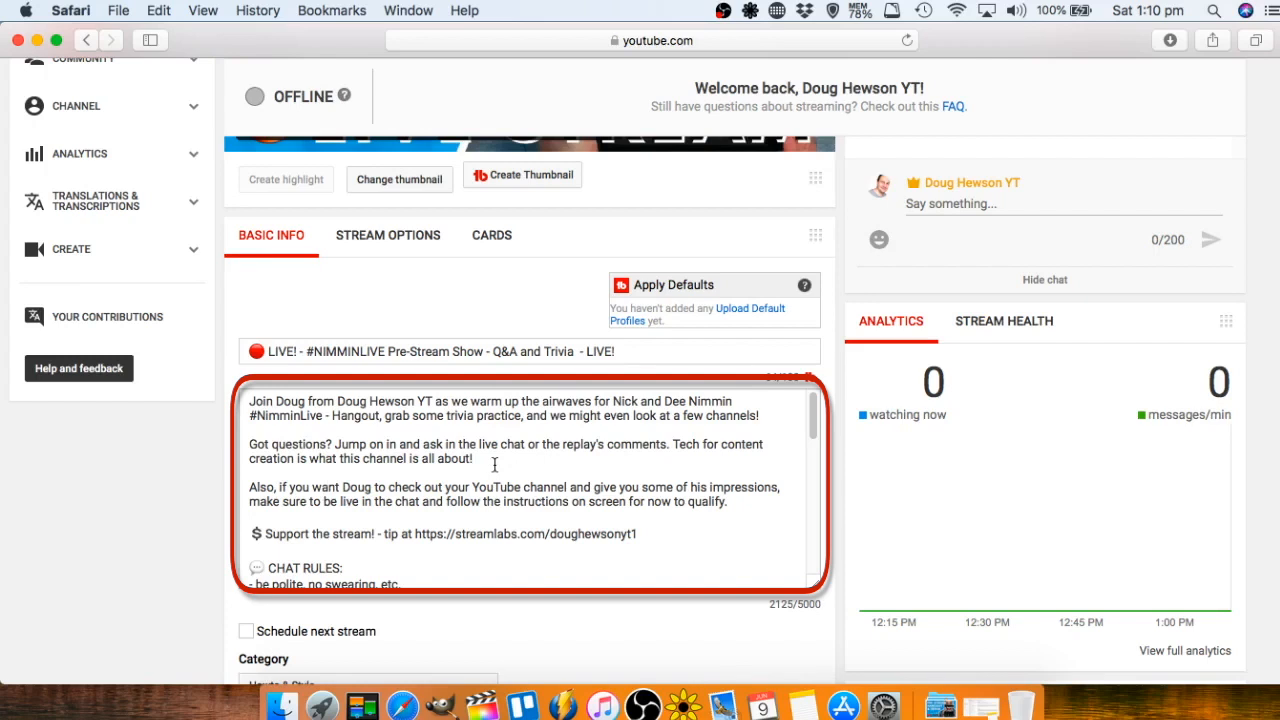
scroll(down, 3)
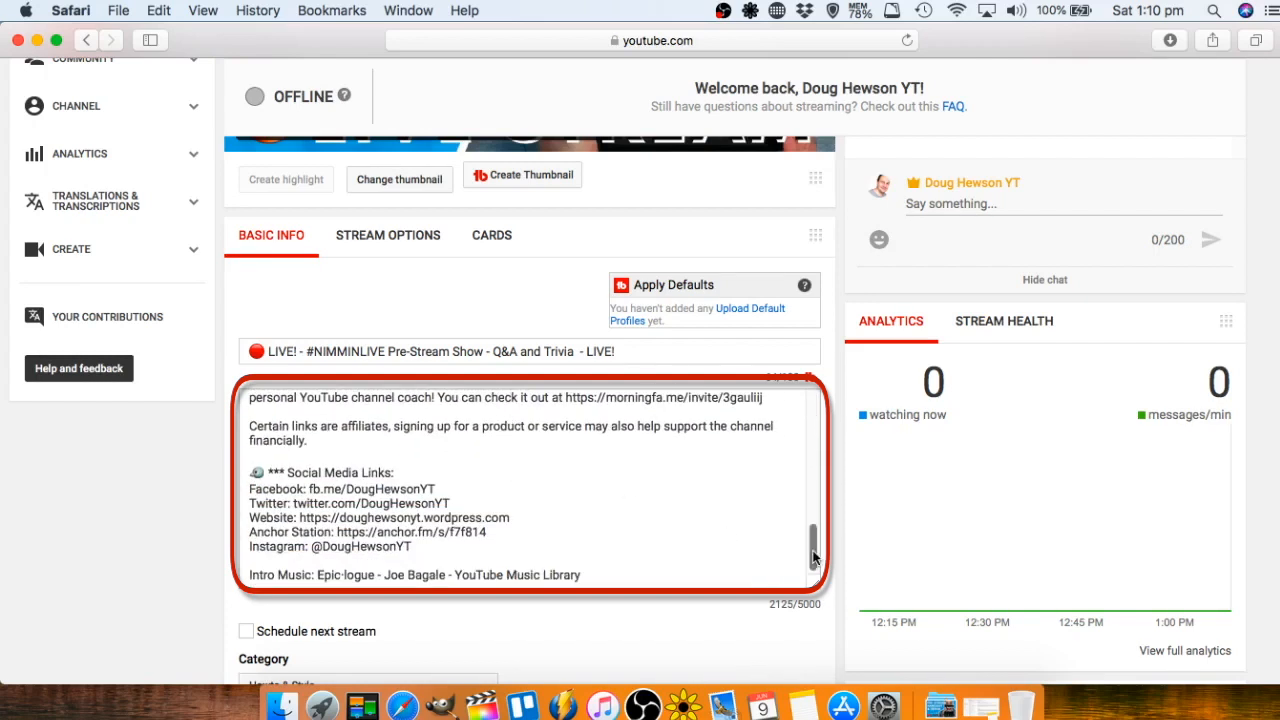
scroll(down, 3)
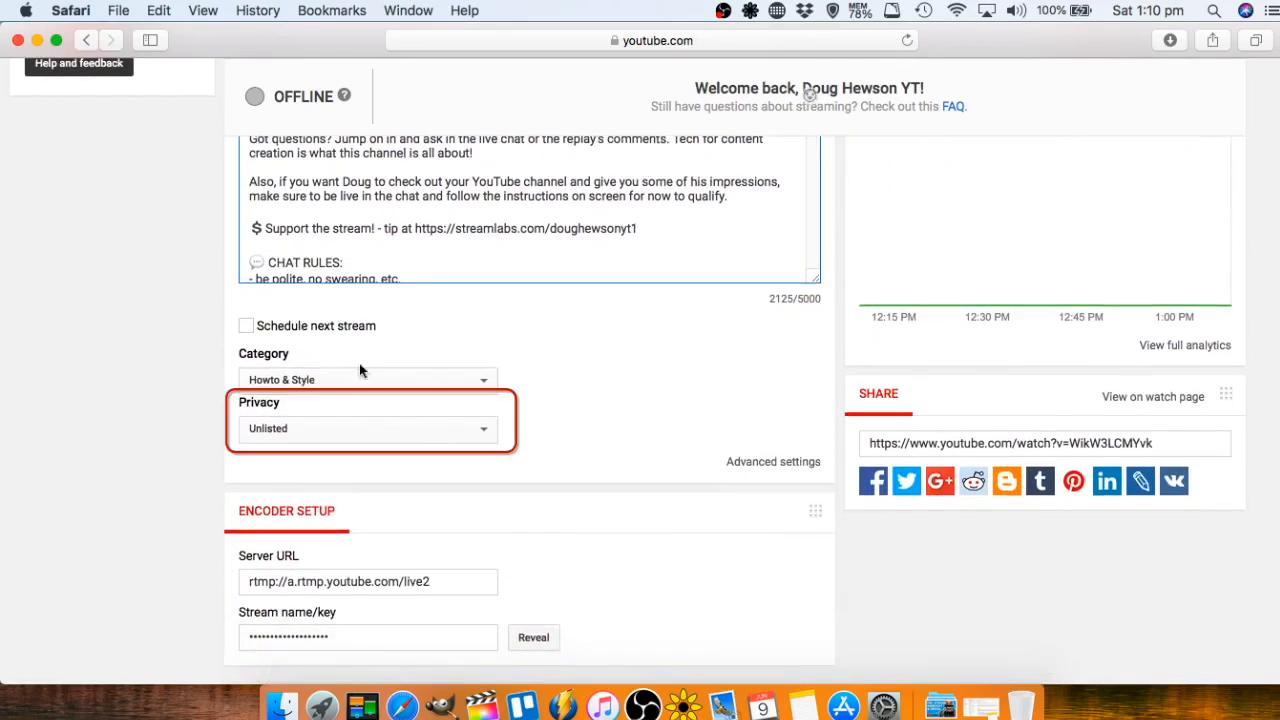
click(368, 428)
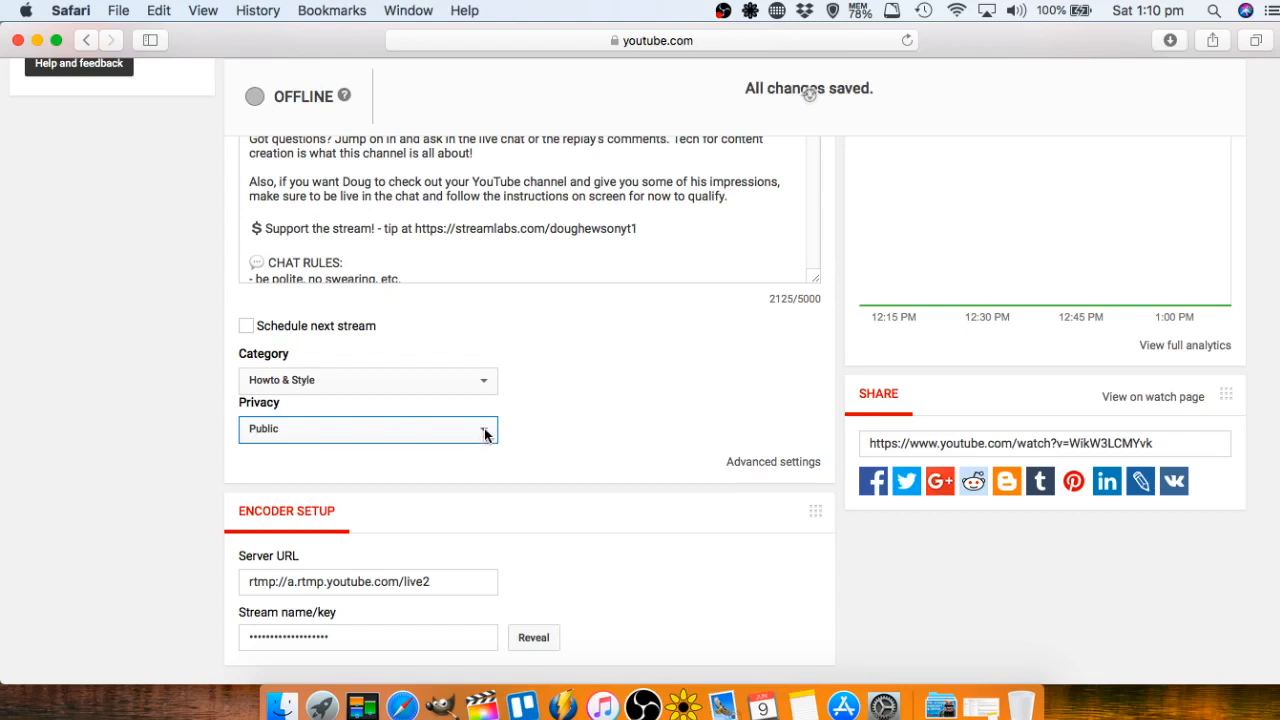
click(368, 428)
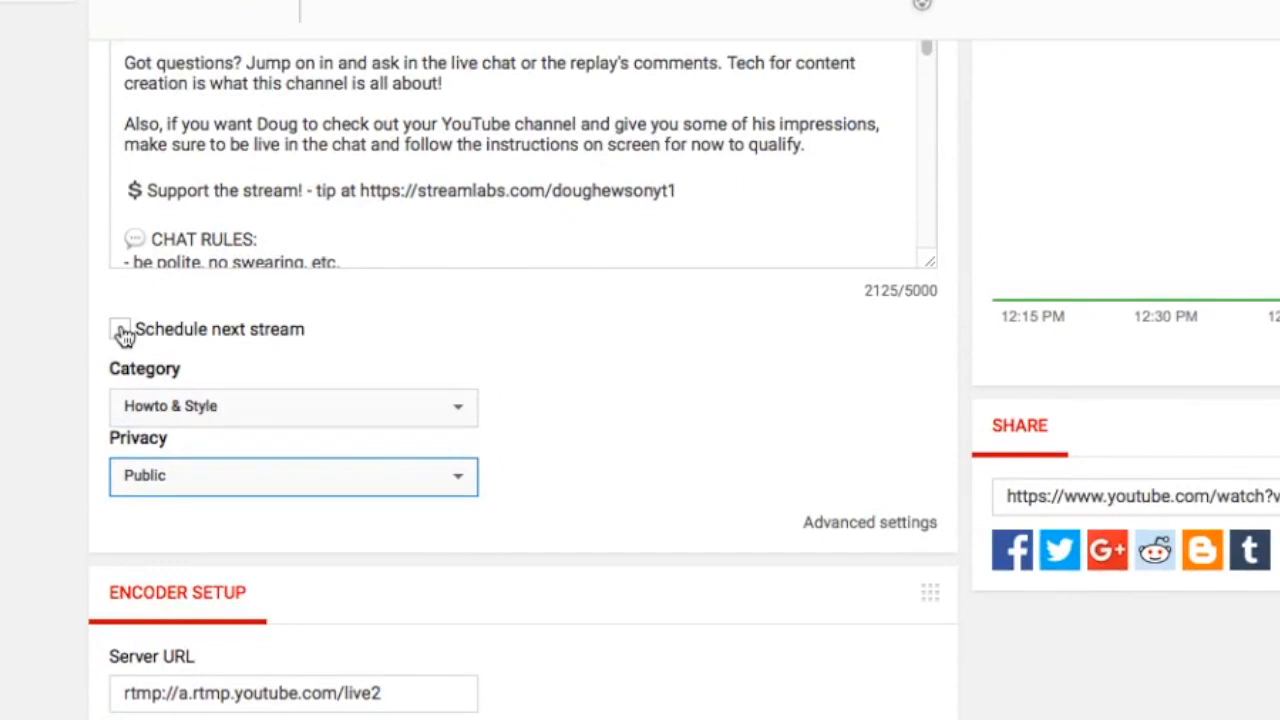
Enable Schedule next stream and set the start time to 9:30 PM today.
click(120, 328)
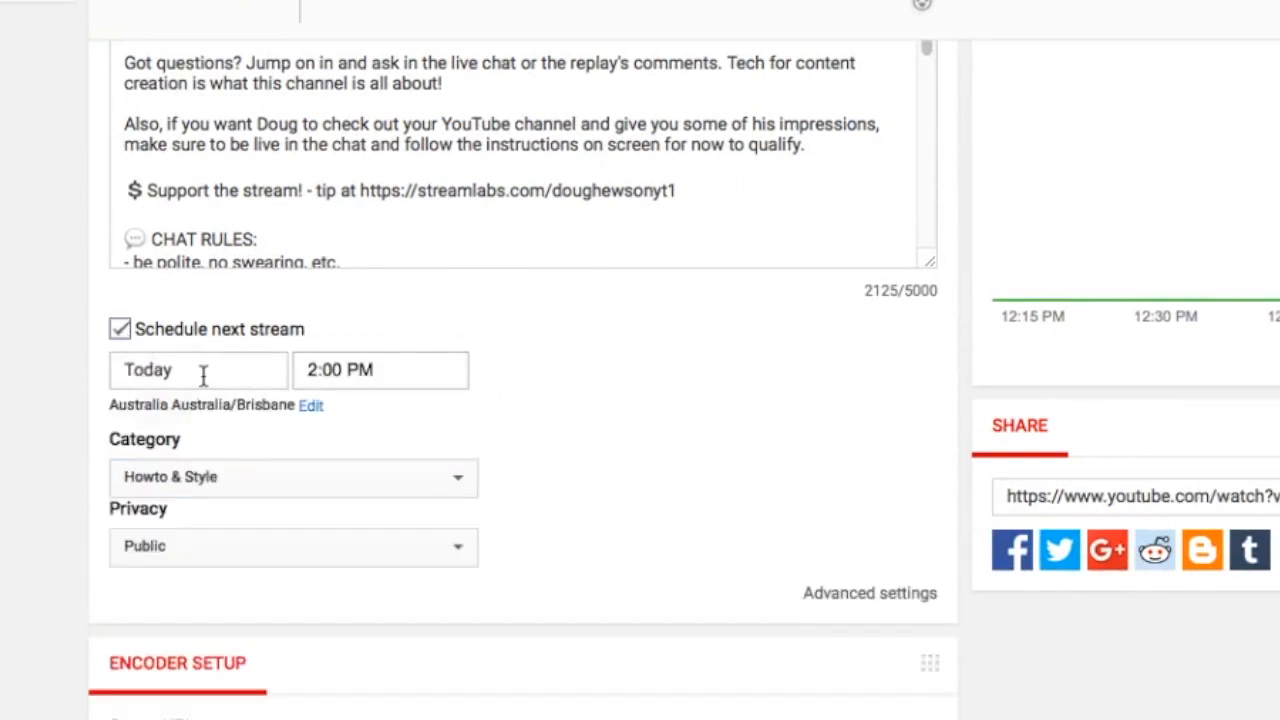
click(380, 368)
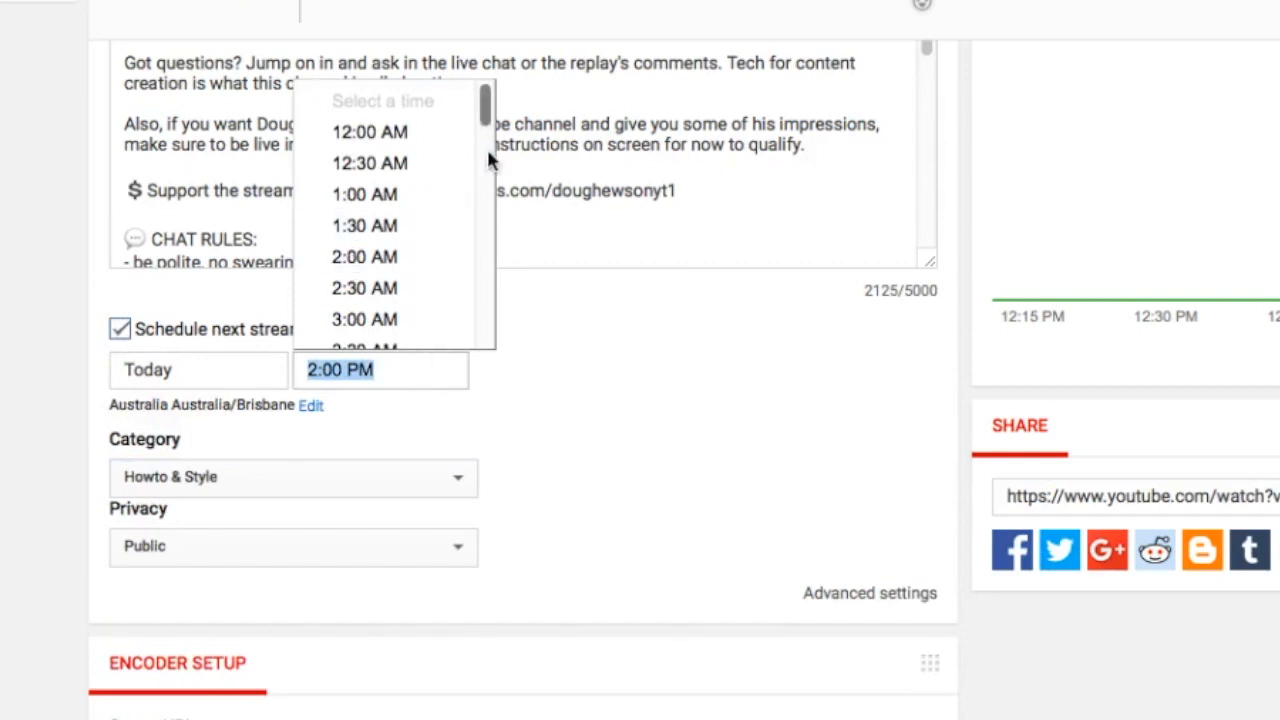
text(9:30 PM)
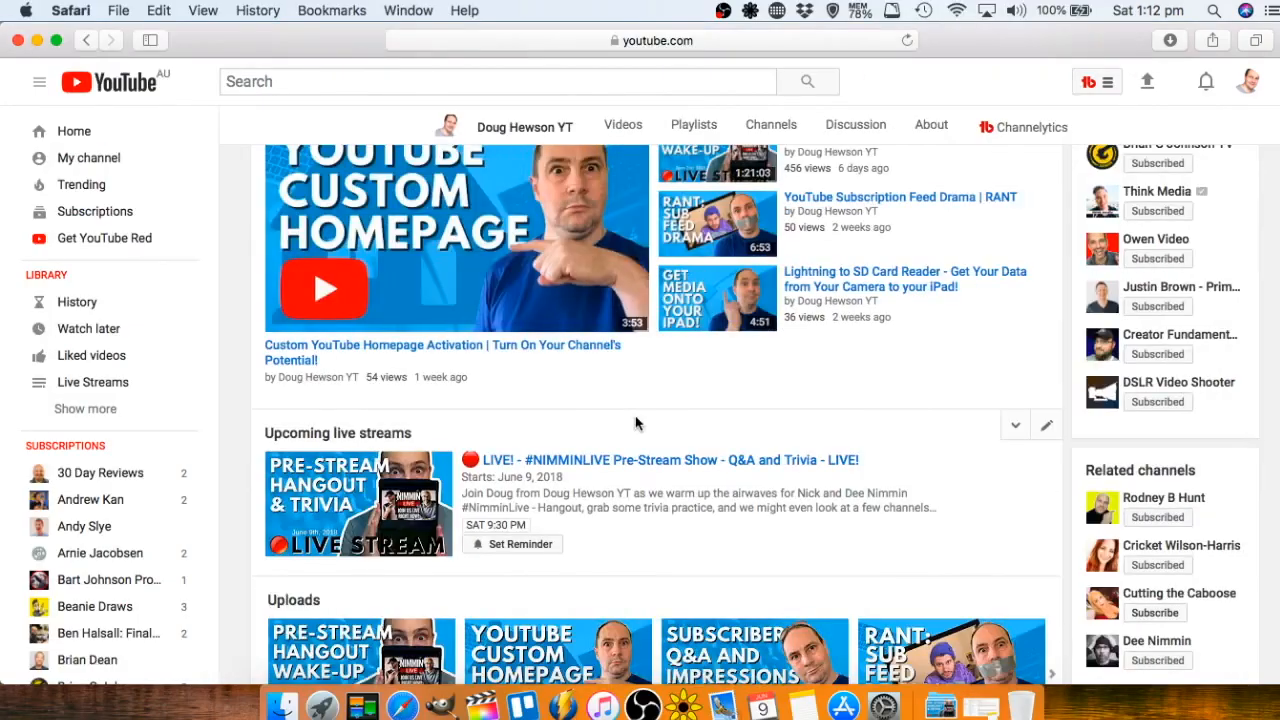
Scroll the channel page to the Upcoming live streams shelf showing the 9:30 PM show.
scroll(down, 3)
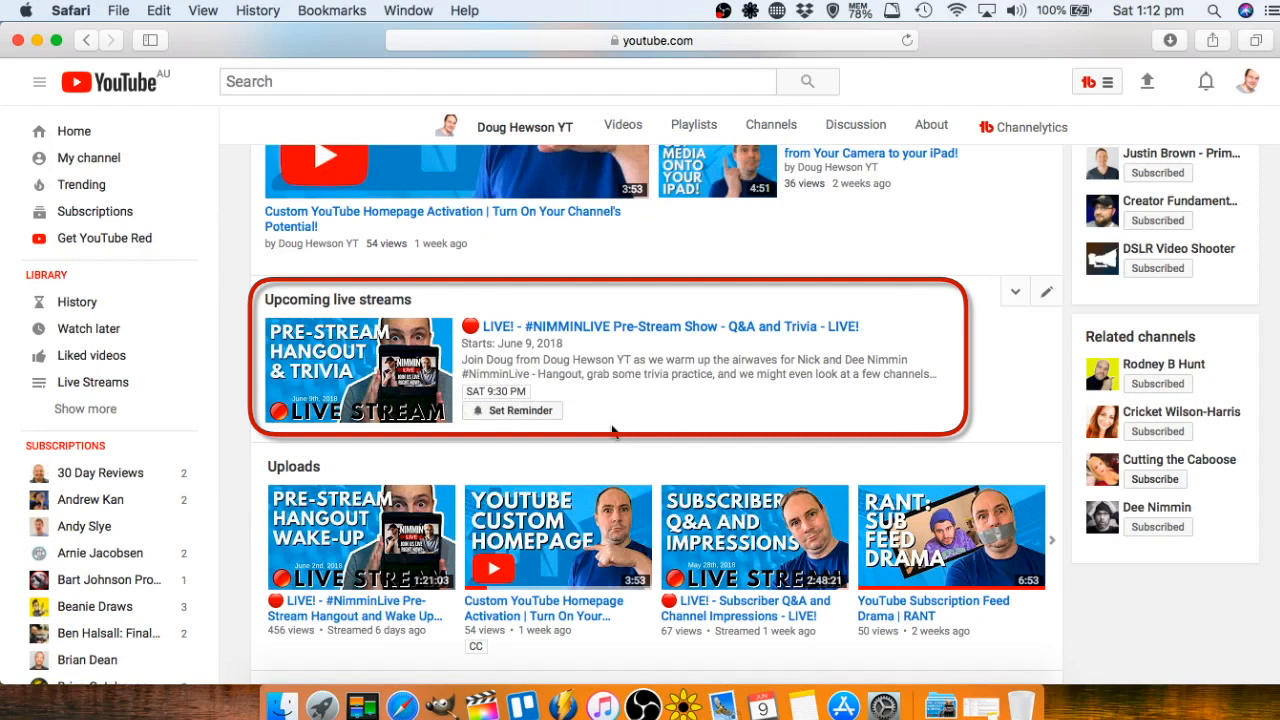
mouse_move(516, 300)
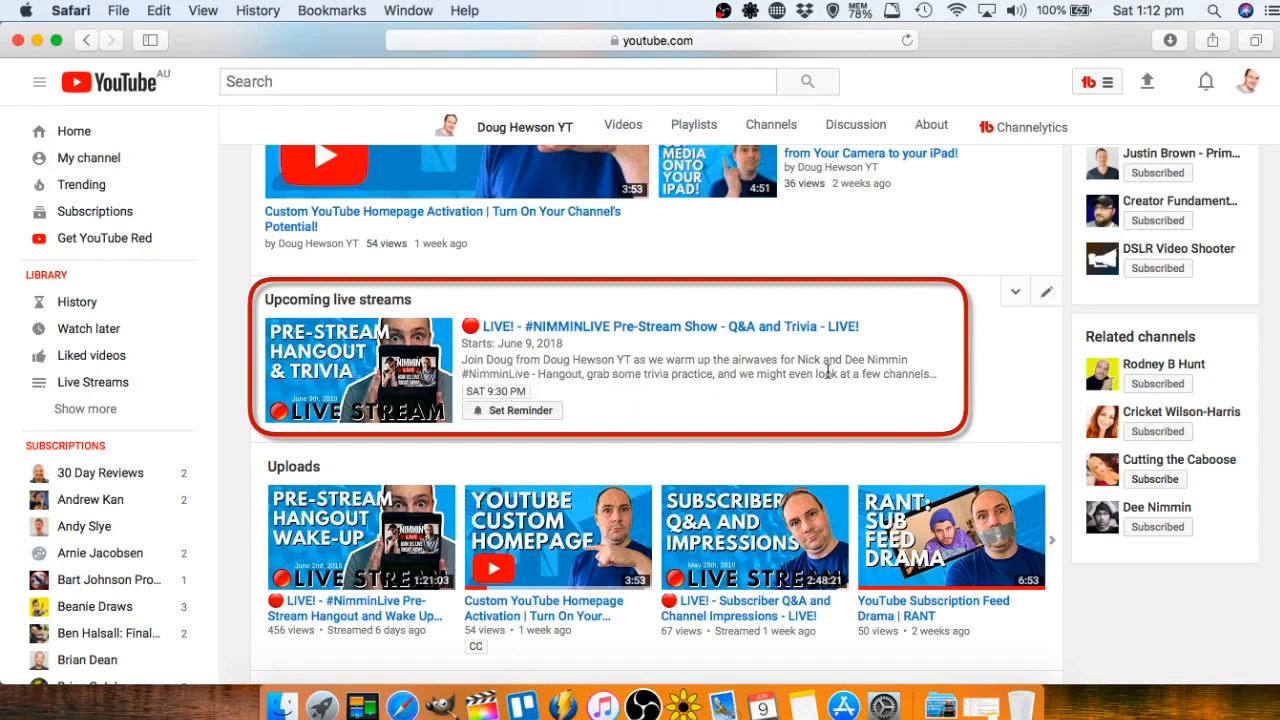
mouse_move(830, 352)
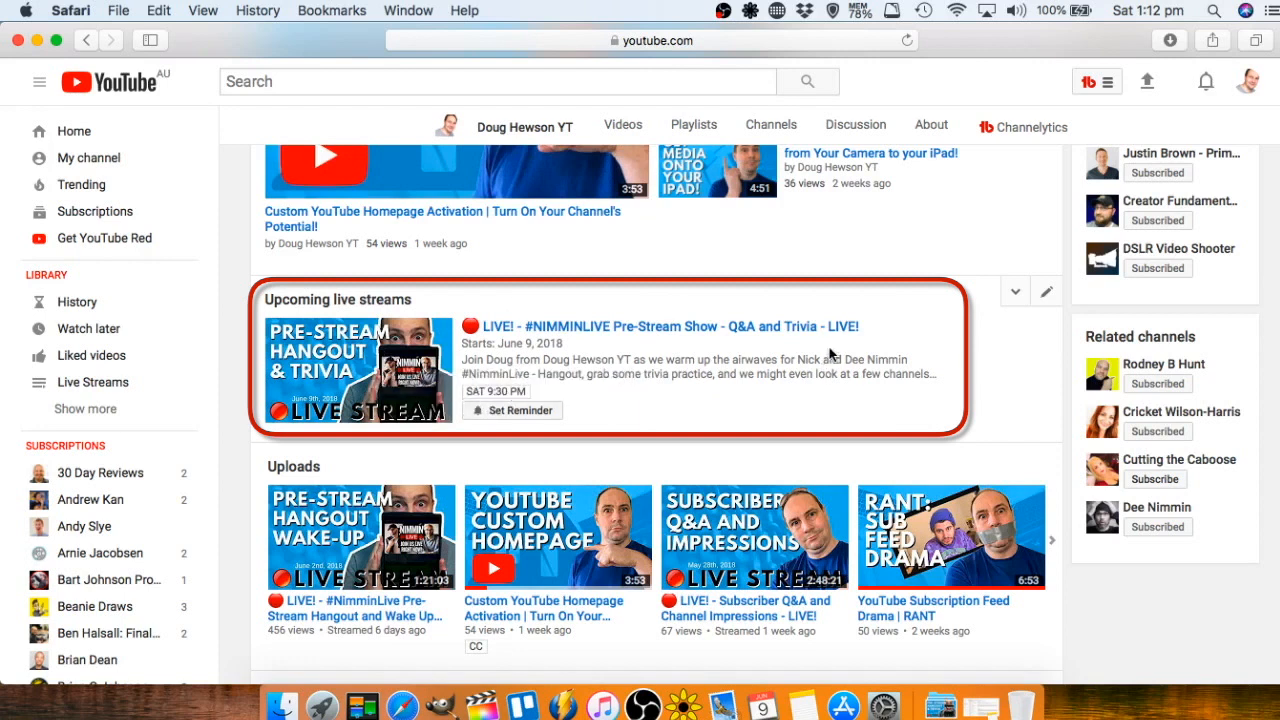